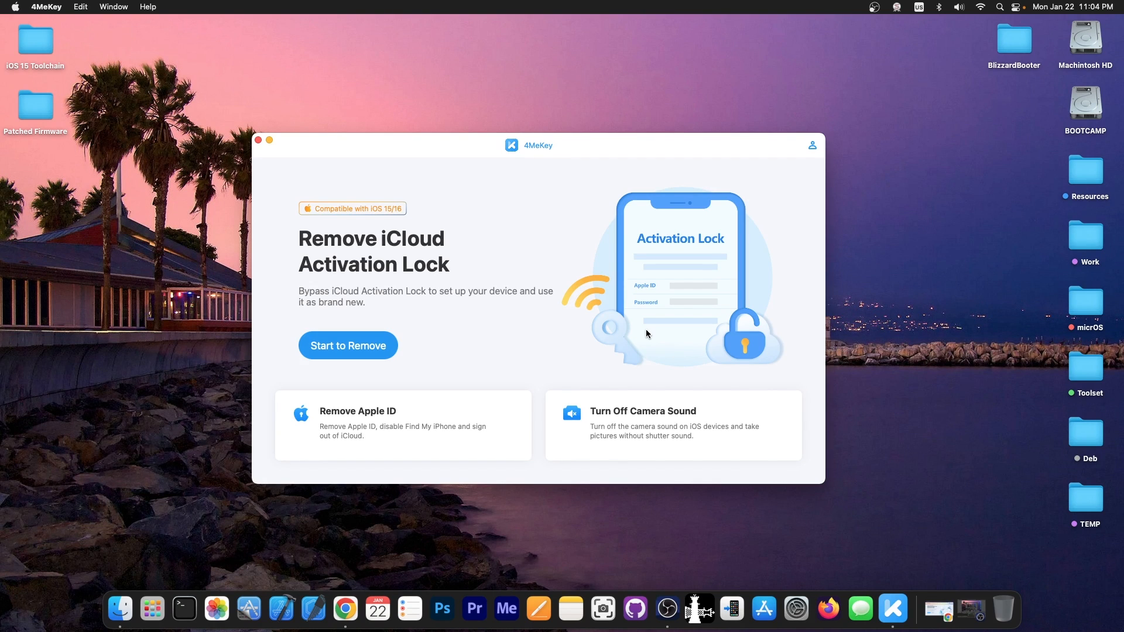
mouse_move(417, 170)
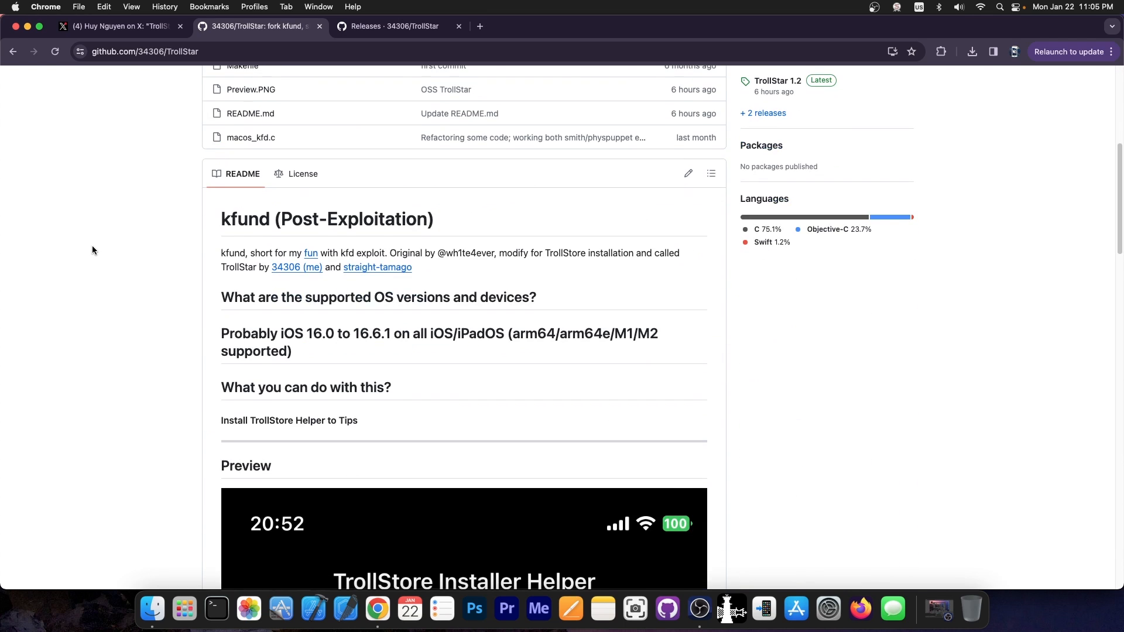
- Scroll the 34306/TrollStar README down to the Preview screenshot of the Installer Helper app
scroll("down", 3)
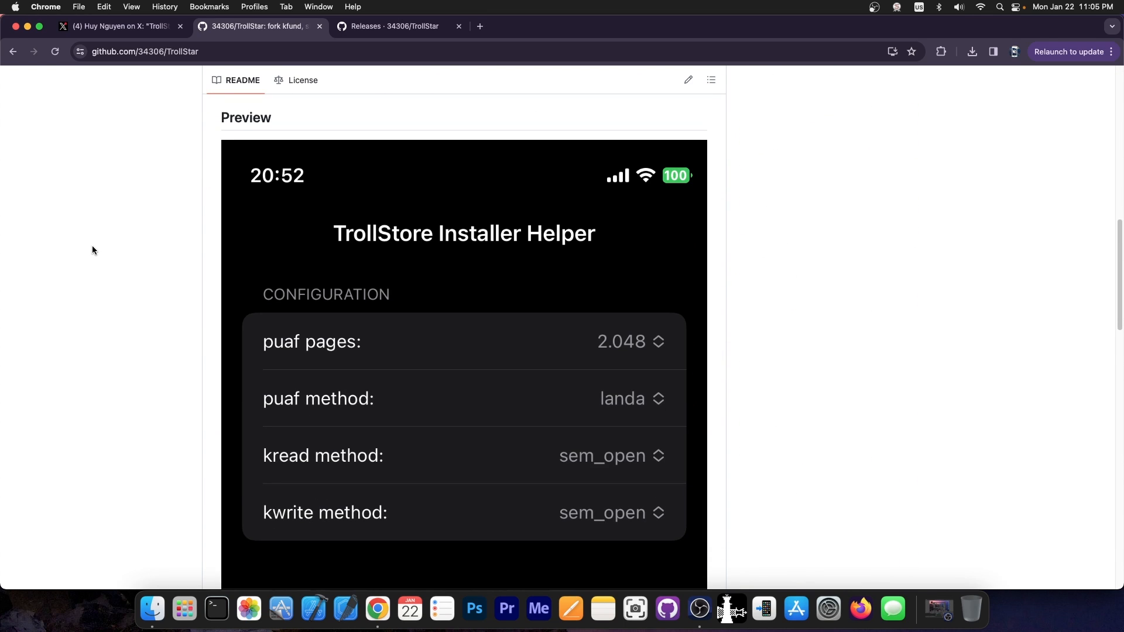
scroll("down", 3)
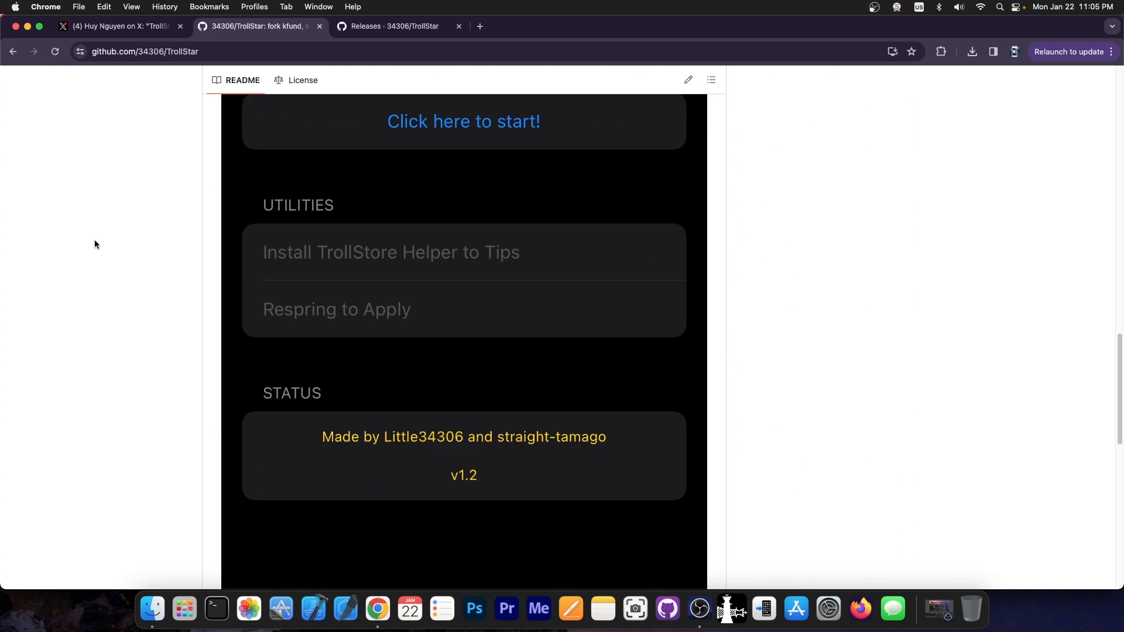
mouse_move(132, 245)
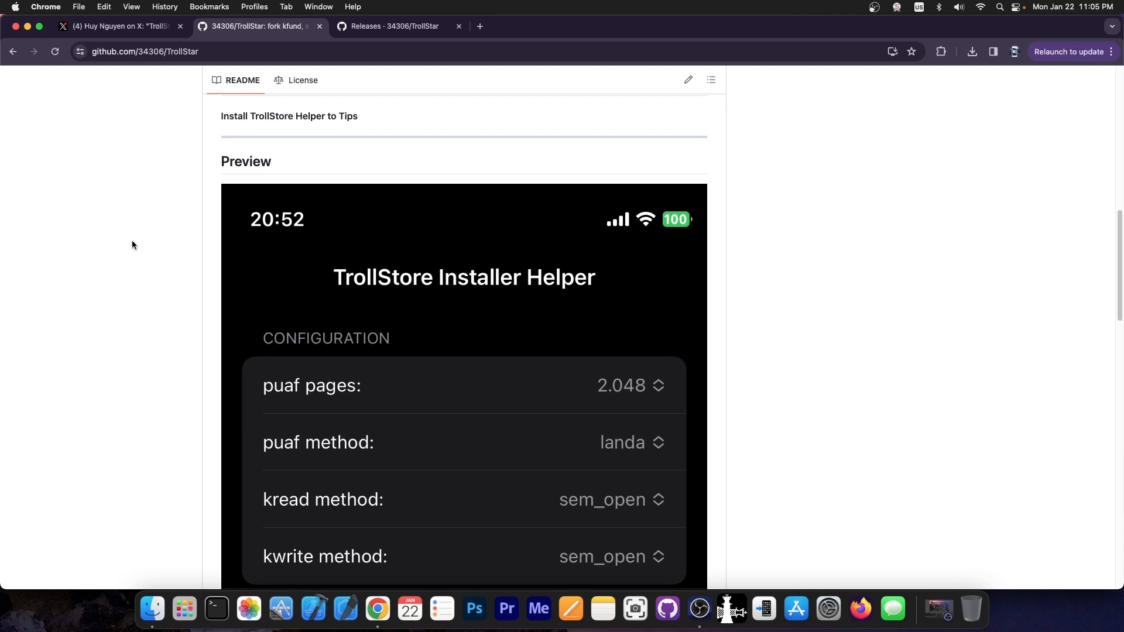
scroll("down", 3)
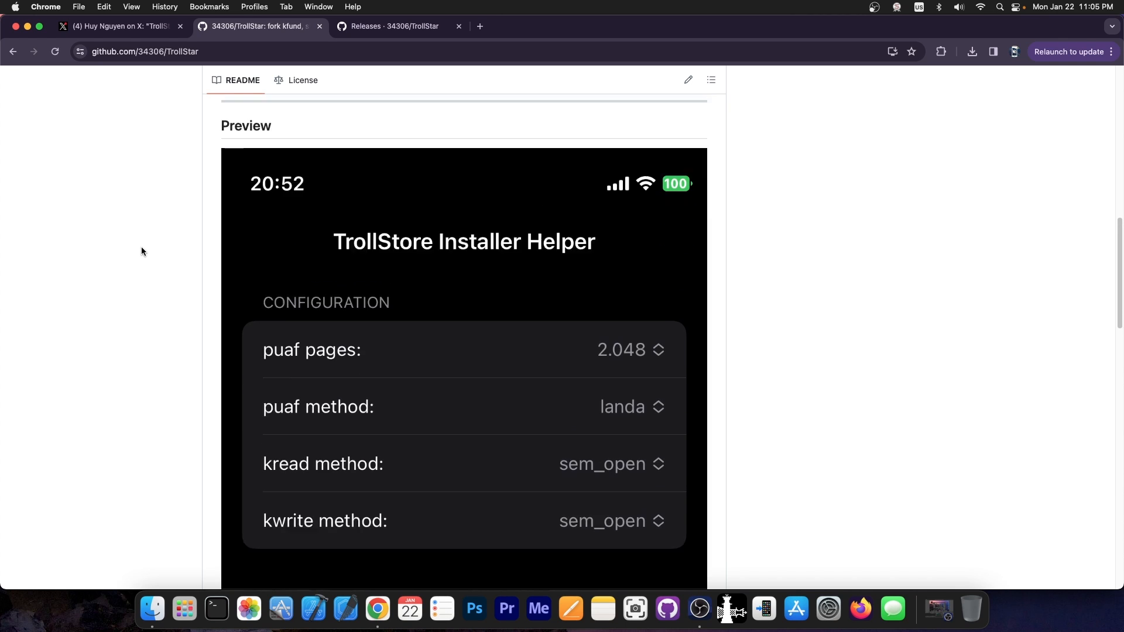
scroll("down", 3)
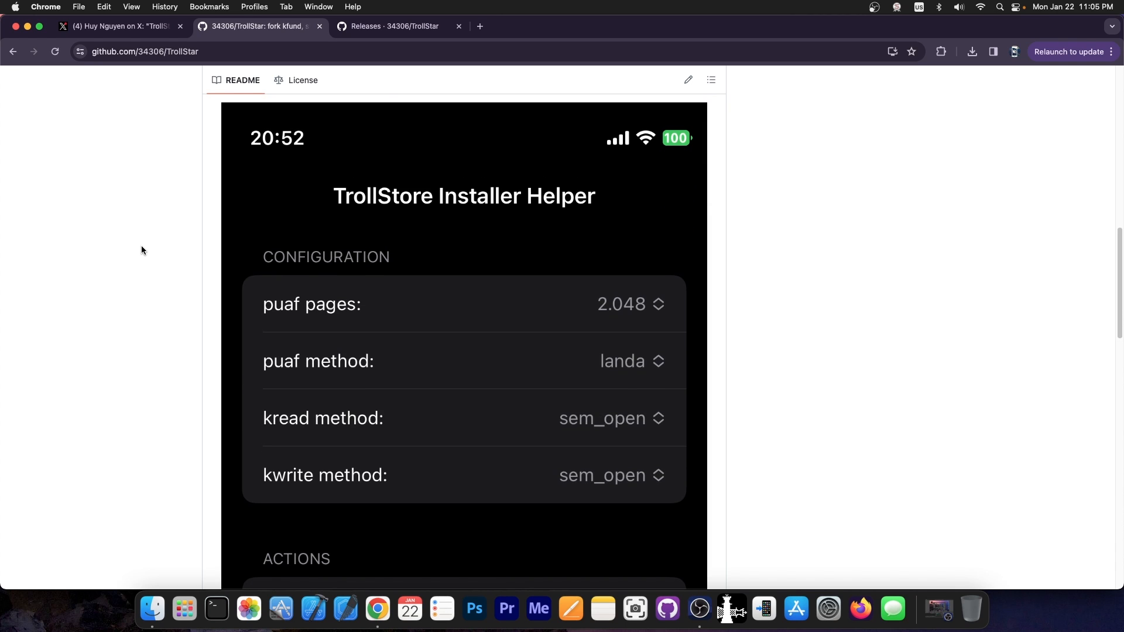
scroll("up", 3)
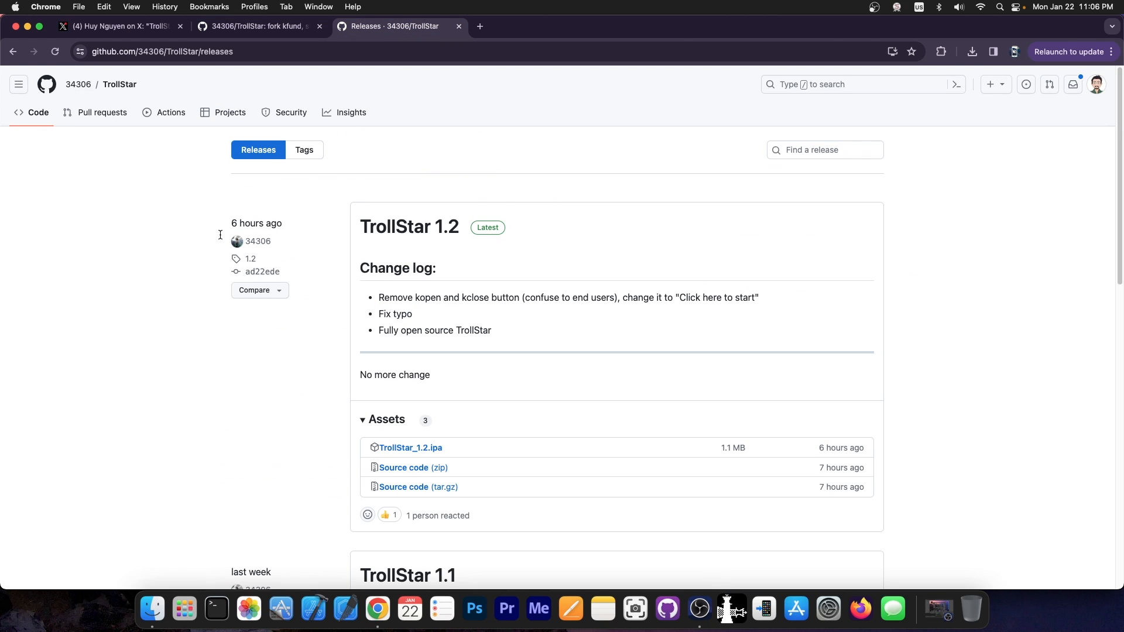
mouse_move(215, 202)
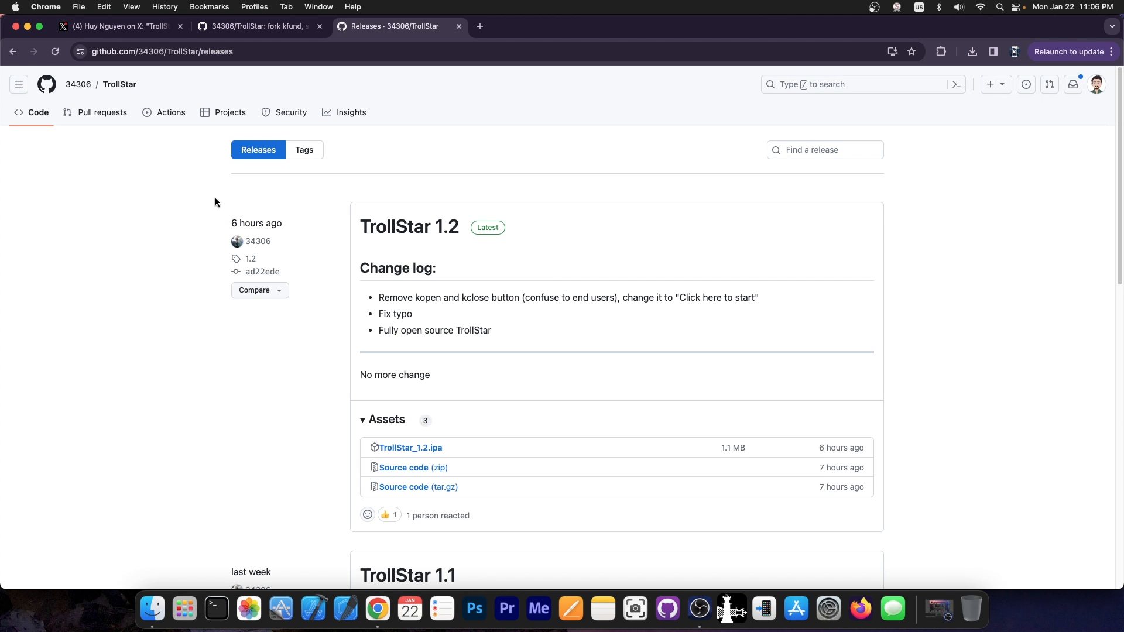
- Scroll past the TrollStar 1.1 release notes and back up to TrollStar 1.2's Assets
scroll("down", 3)
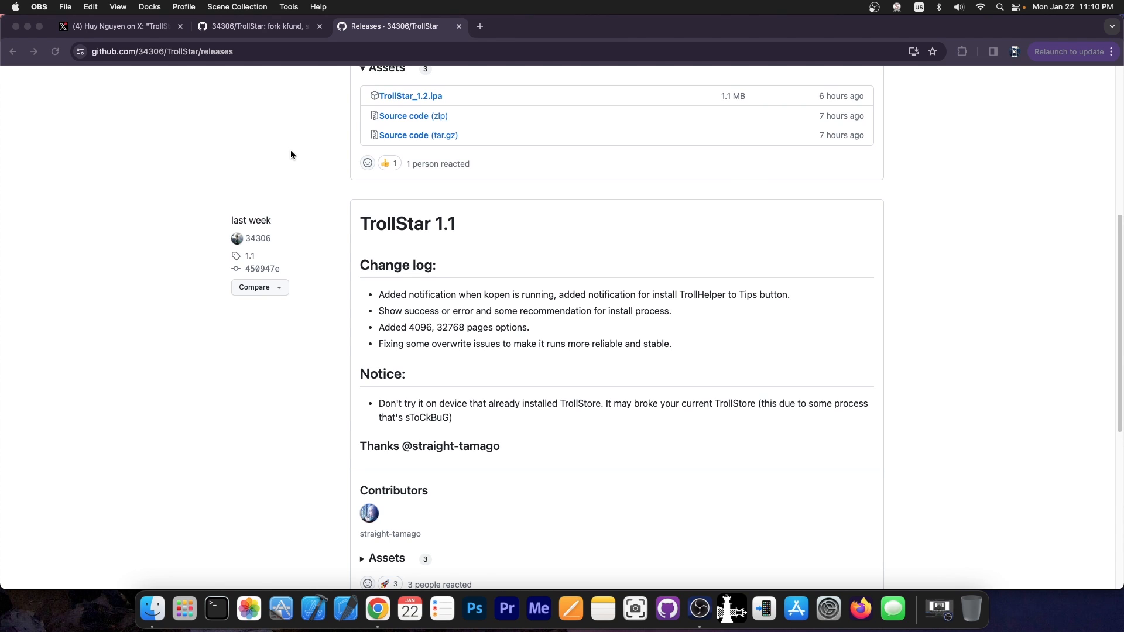
scroll("up", 3)
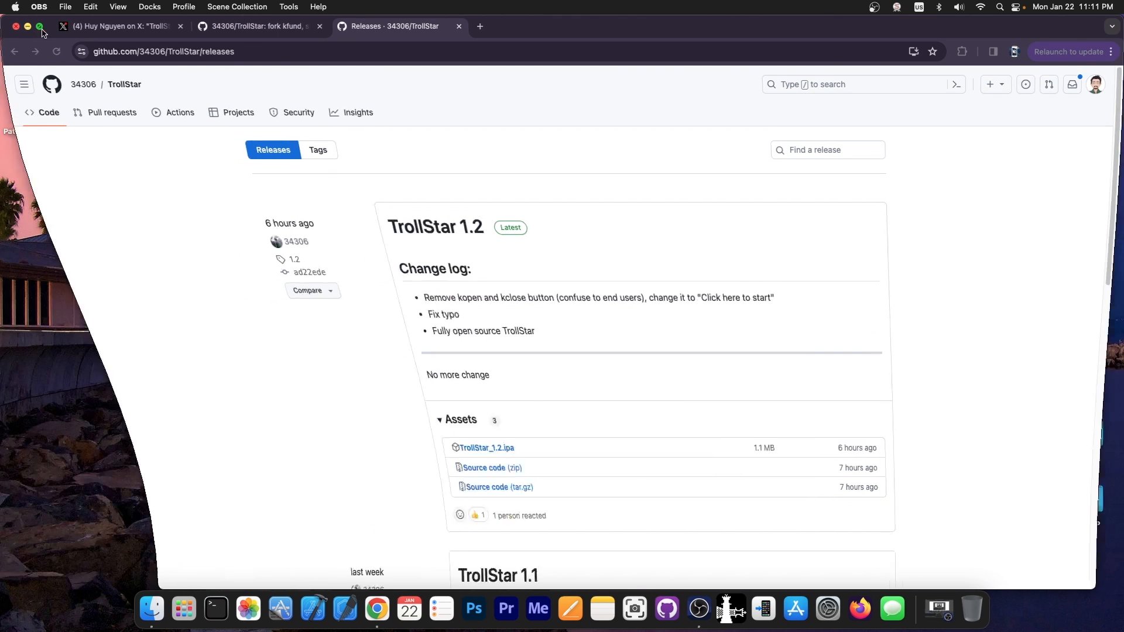
- Close the Chrome window and click around the desktop folders and drives
left_click(15, 27)
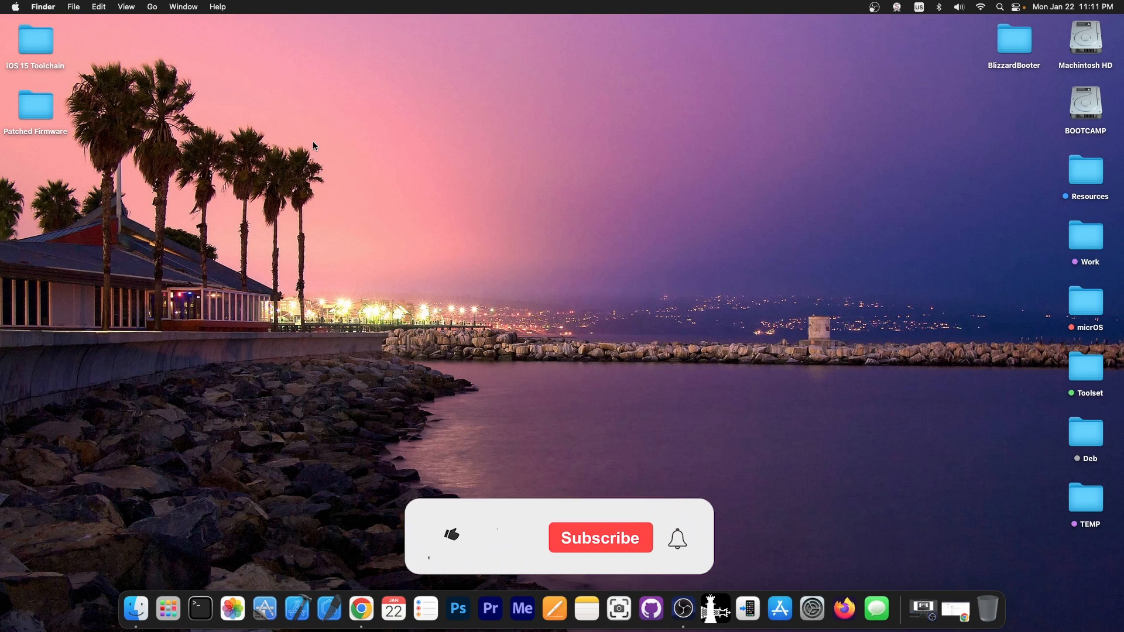
left_click(451, 535)
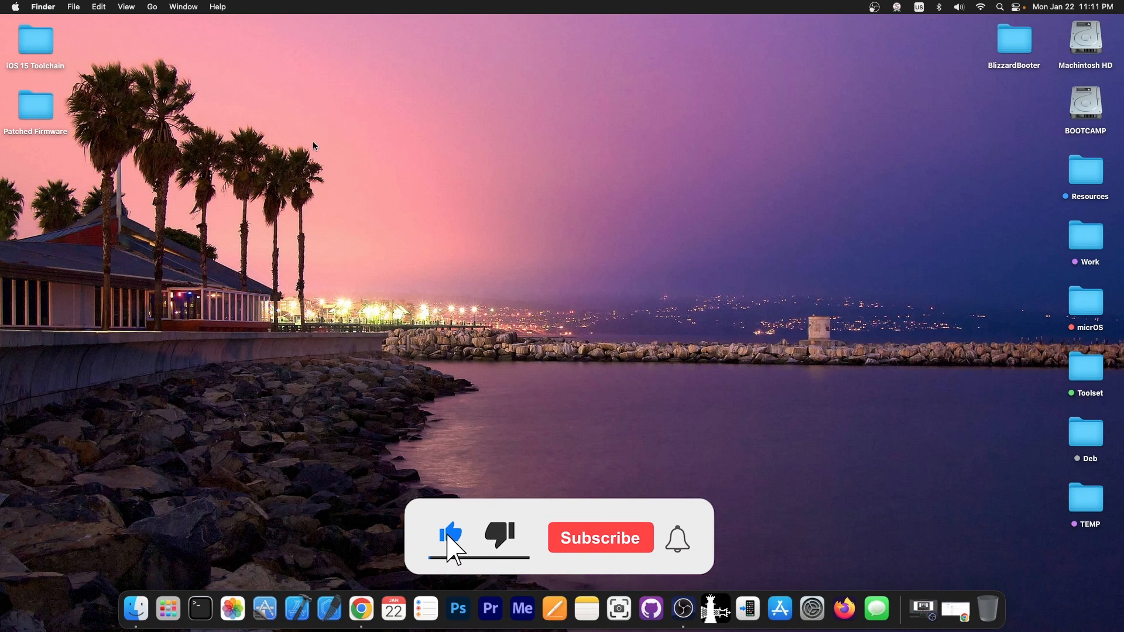
left_click(600, 537)
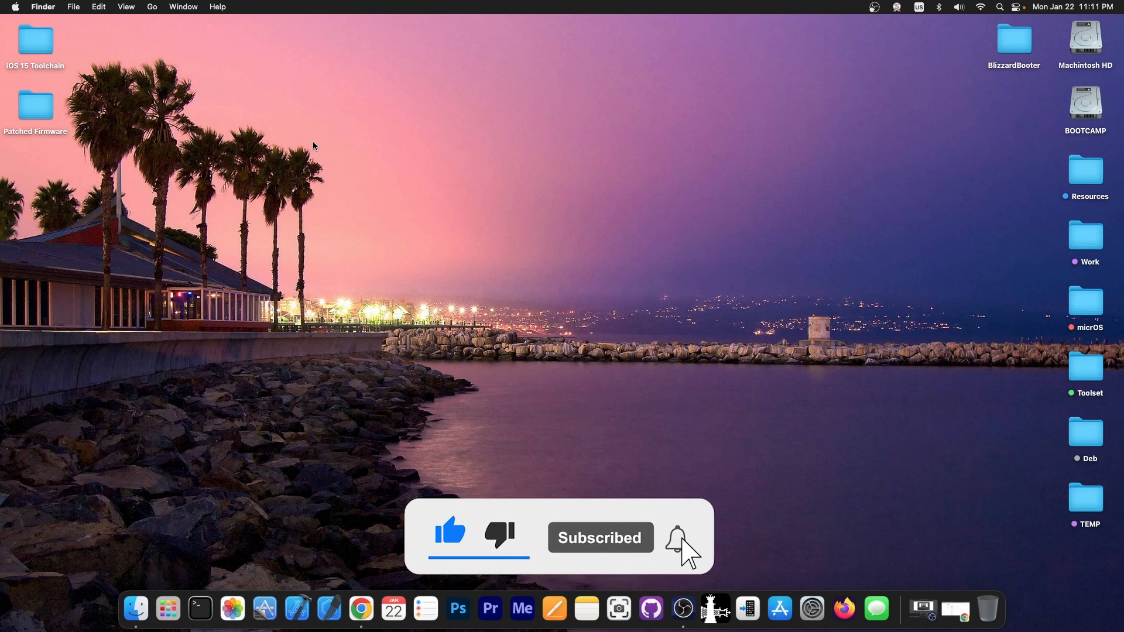
left_click(677, 538)
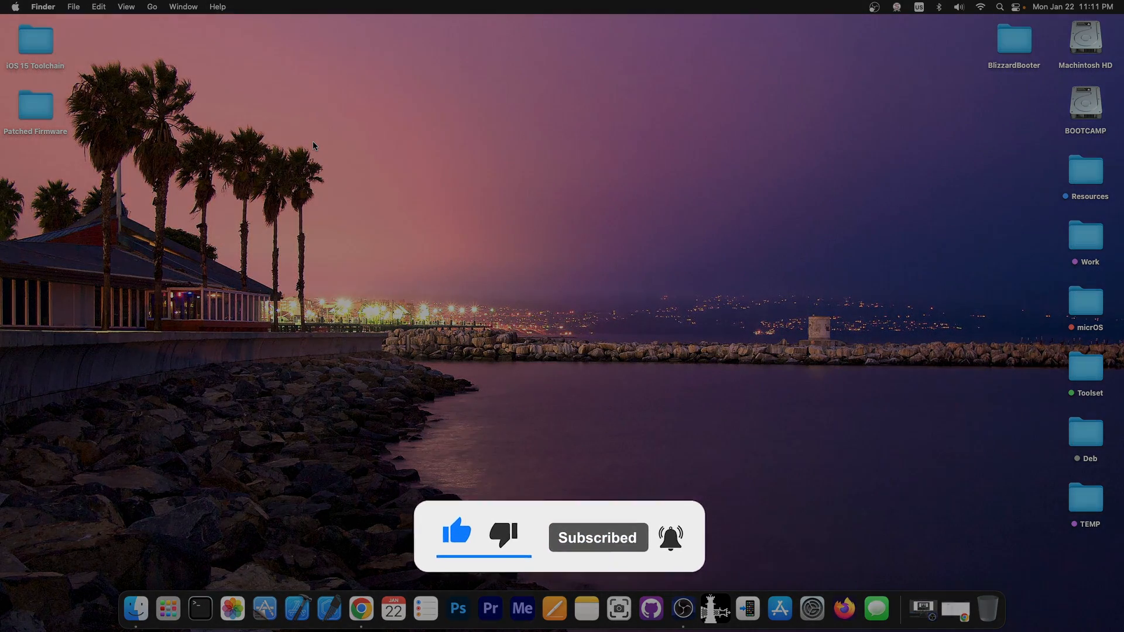